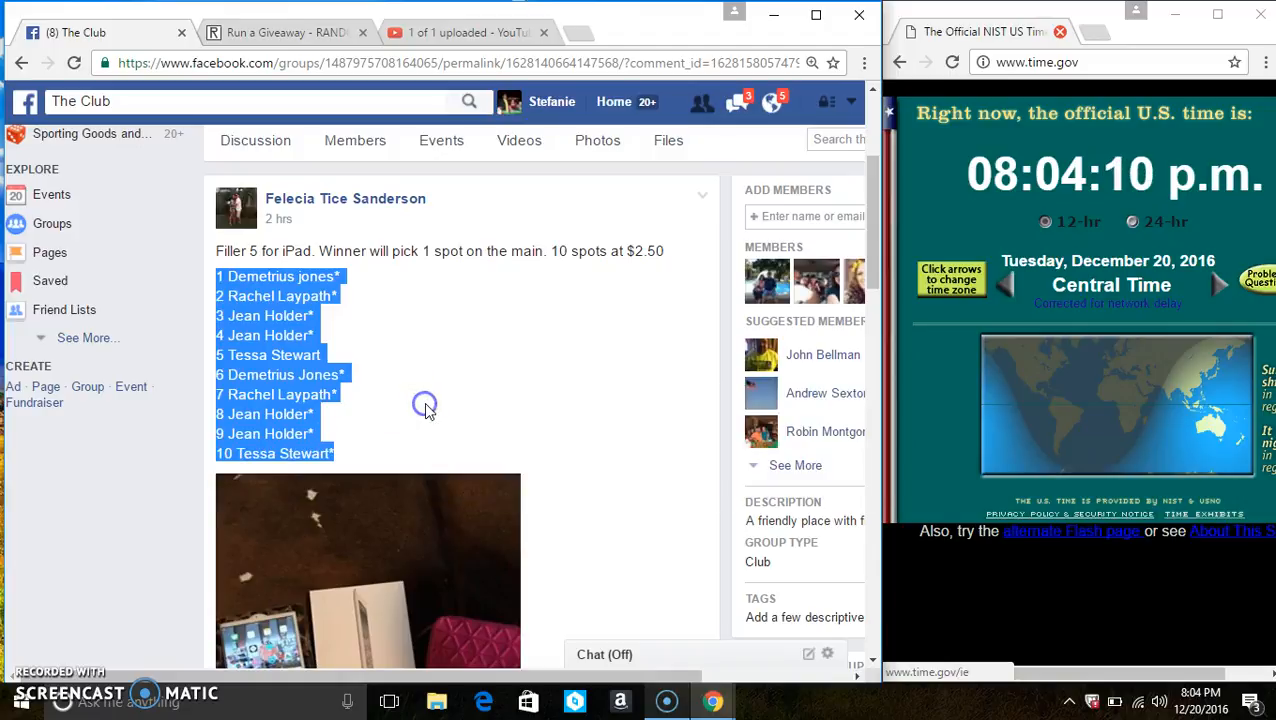
Post a 'live' comment on the Facebook group's iPad filler post before the draw
{"action": "scroll", "scroll_direction": "down", "scroll_amount": 3}
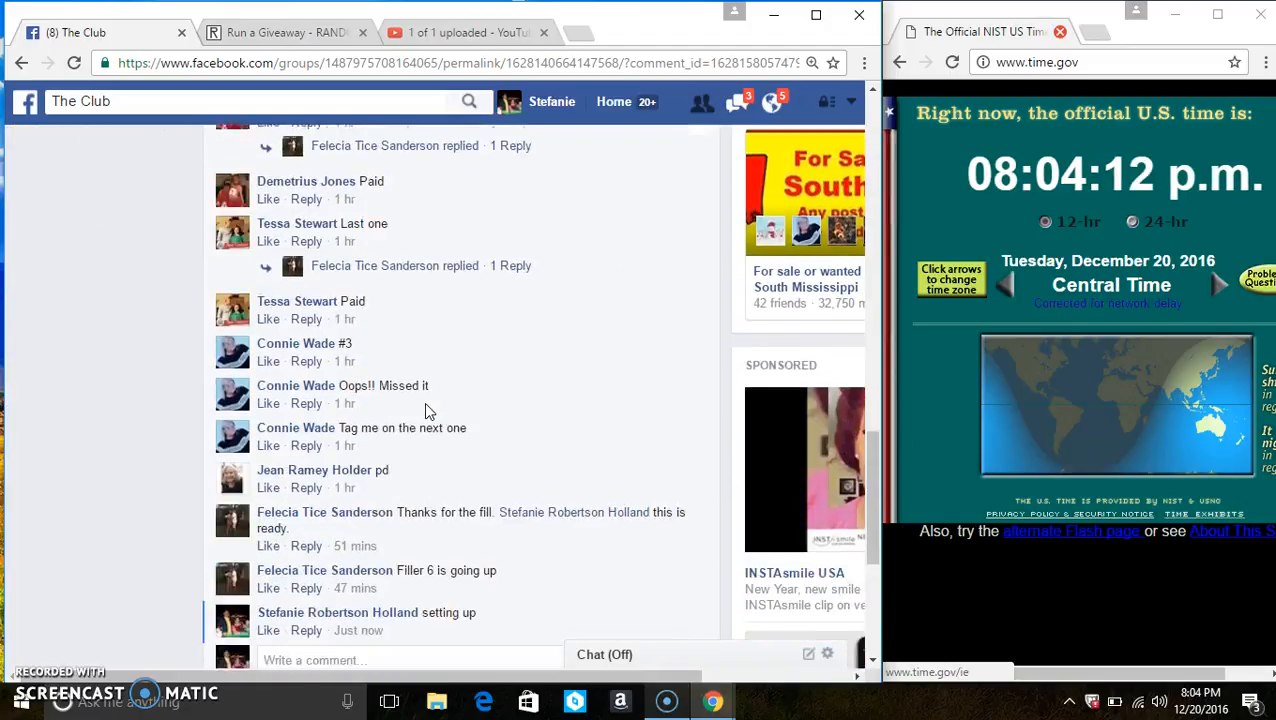
{"action": "left_click", "coordinate": [430, 380]}
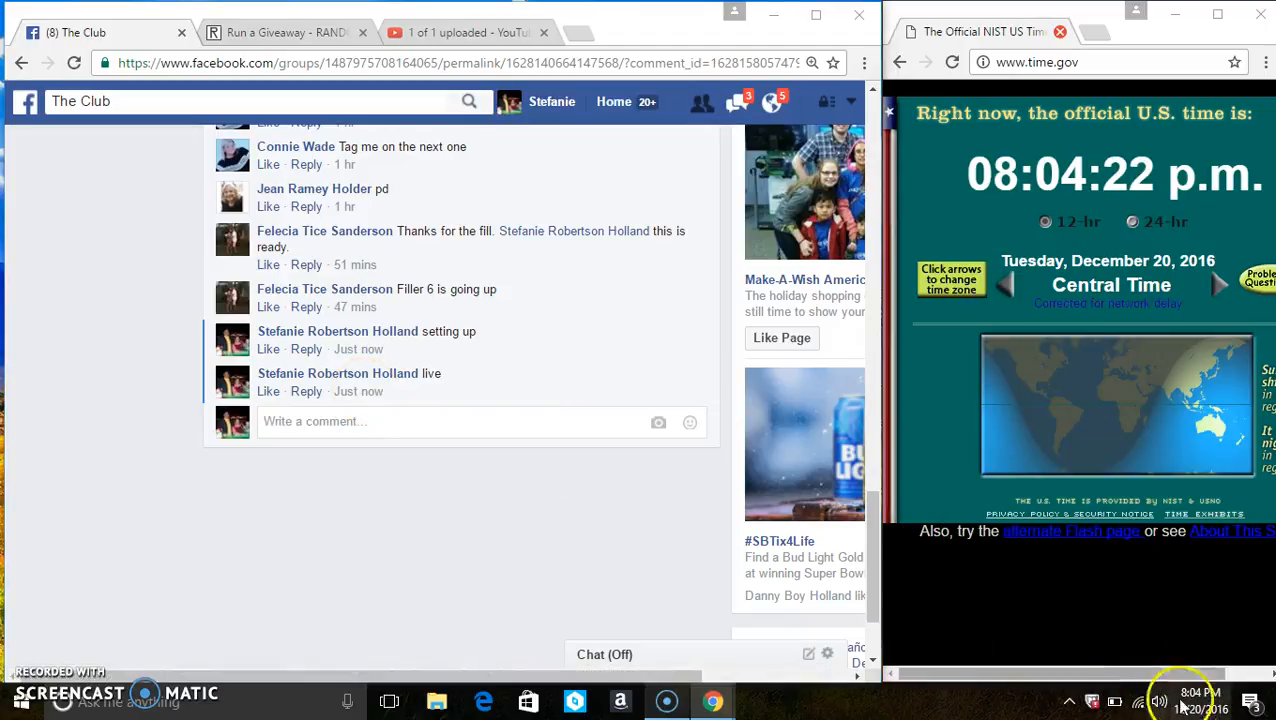
{"action": "left_click", "coordinate": [288, 32]}
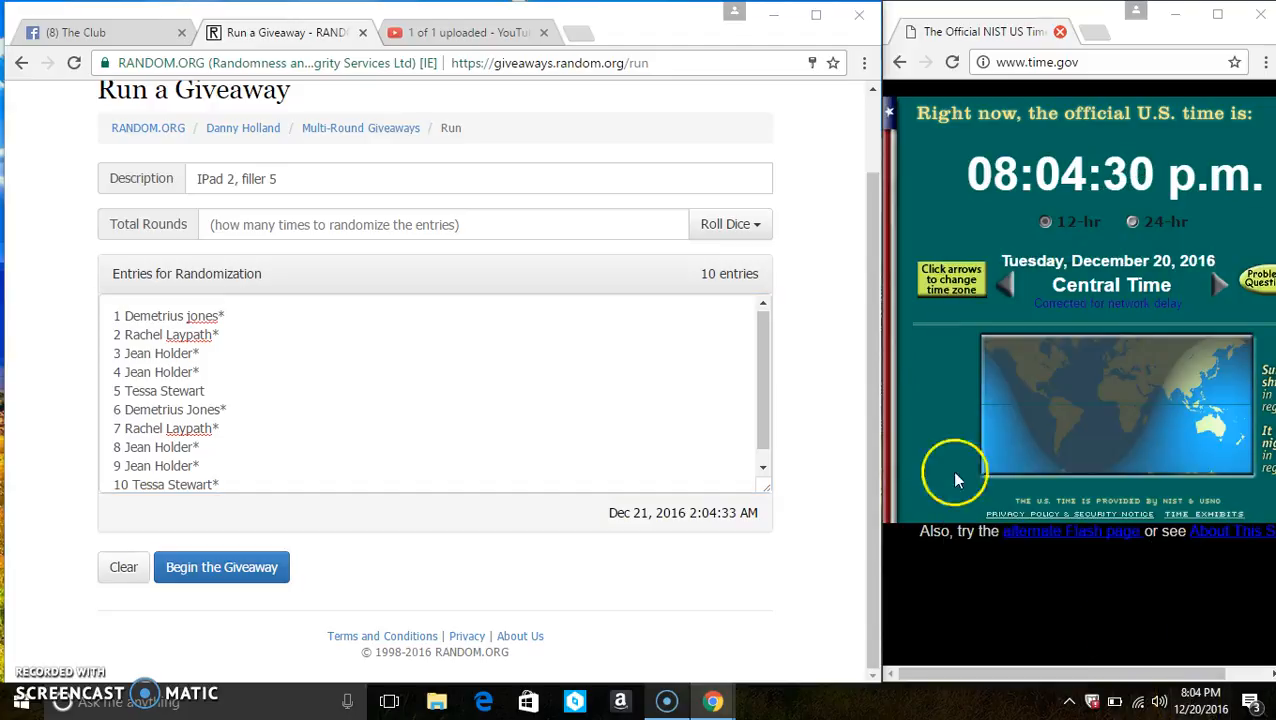
Roll 2d6 (2 and 5) to set the giveaway to 7 total rounds
{"action": "left_click", "coordinate": [730, 224]}
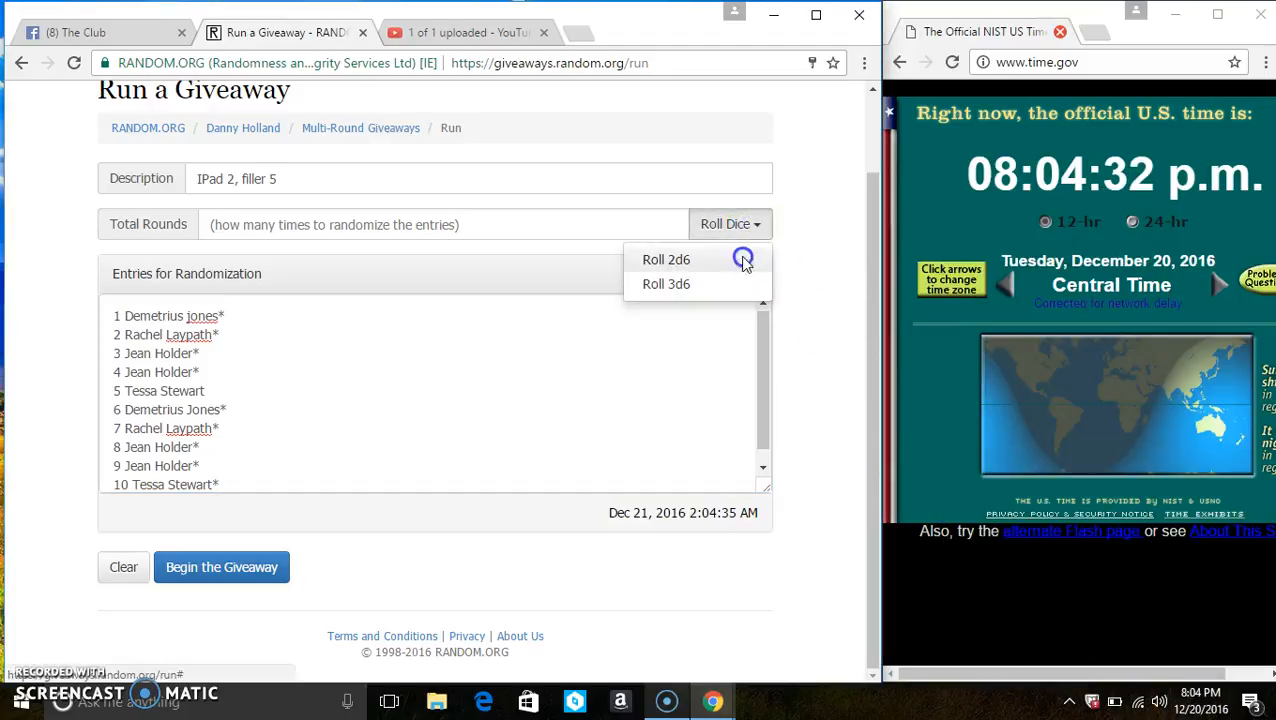
{"action": "left_click", "coordinate": [666, 260]}
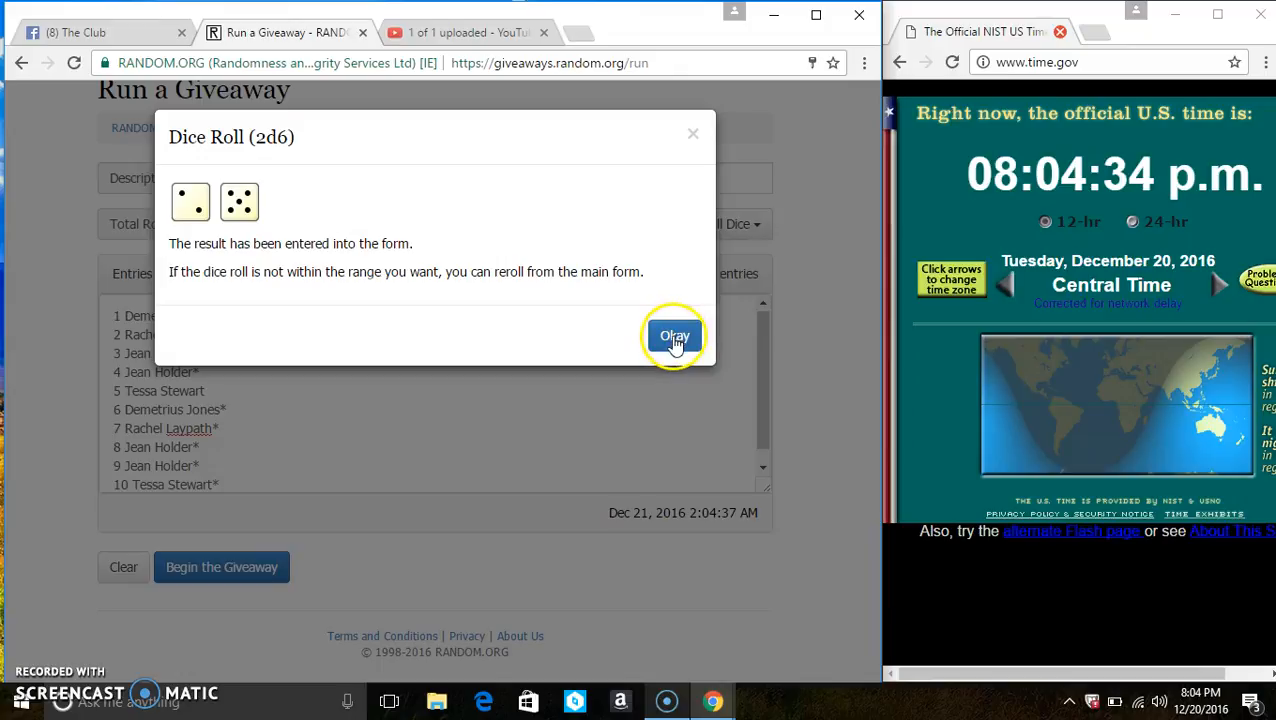
{"action": "left_click", "coordinate": [674, 336]}
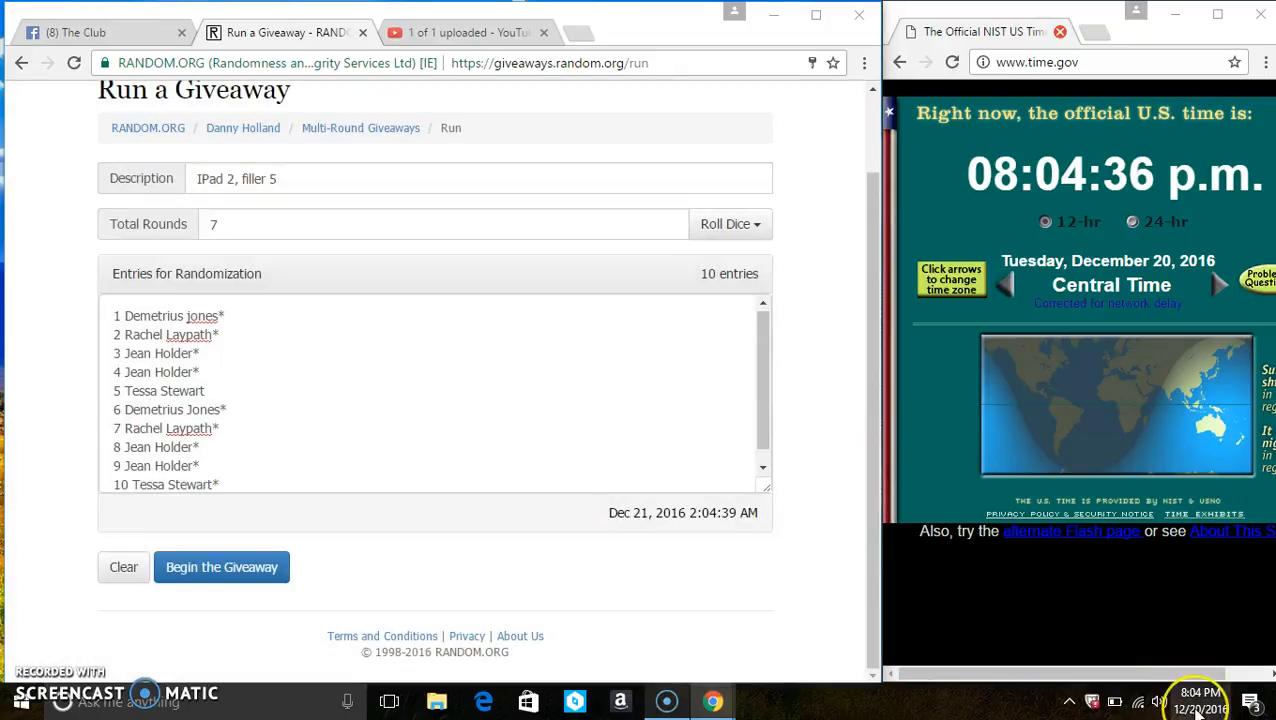
{"action": "mouse_move", "coordinate": [288, 496]}
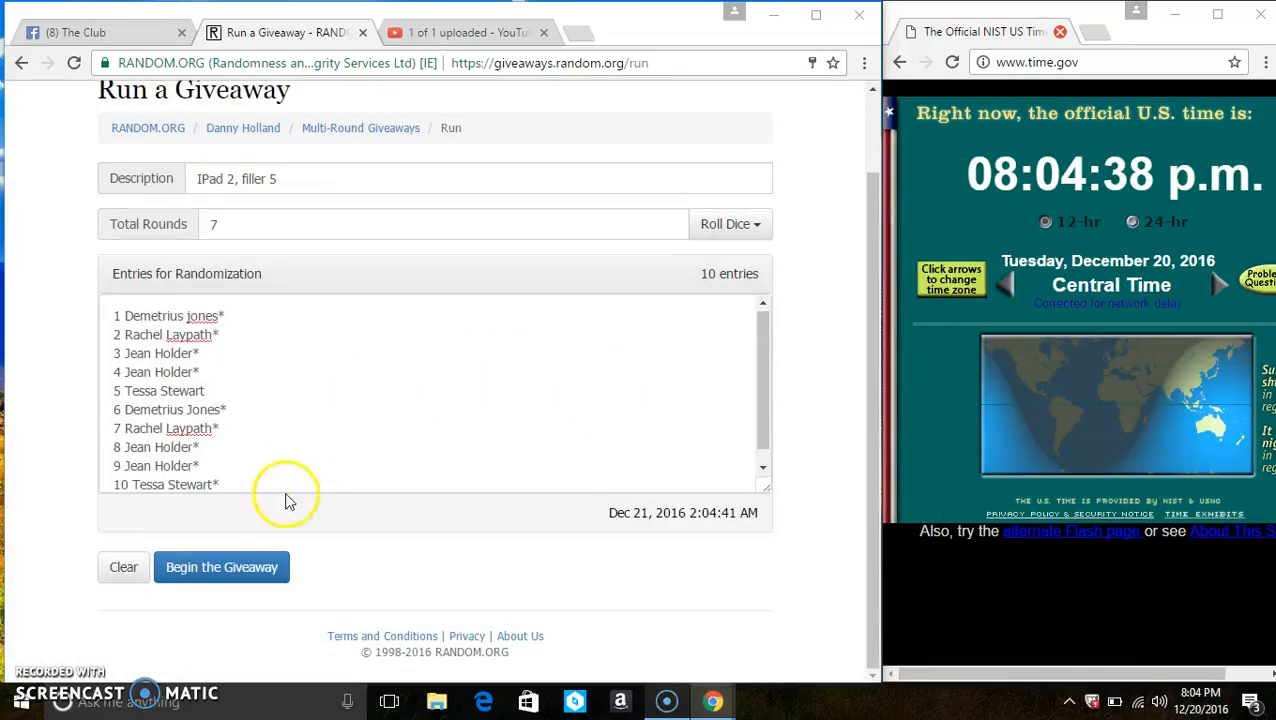
Begin the iPad 2 filler giveaway and shuffle through six of the seven rounds
{"action": "left_click", "coordinate": [220, 568]}
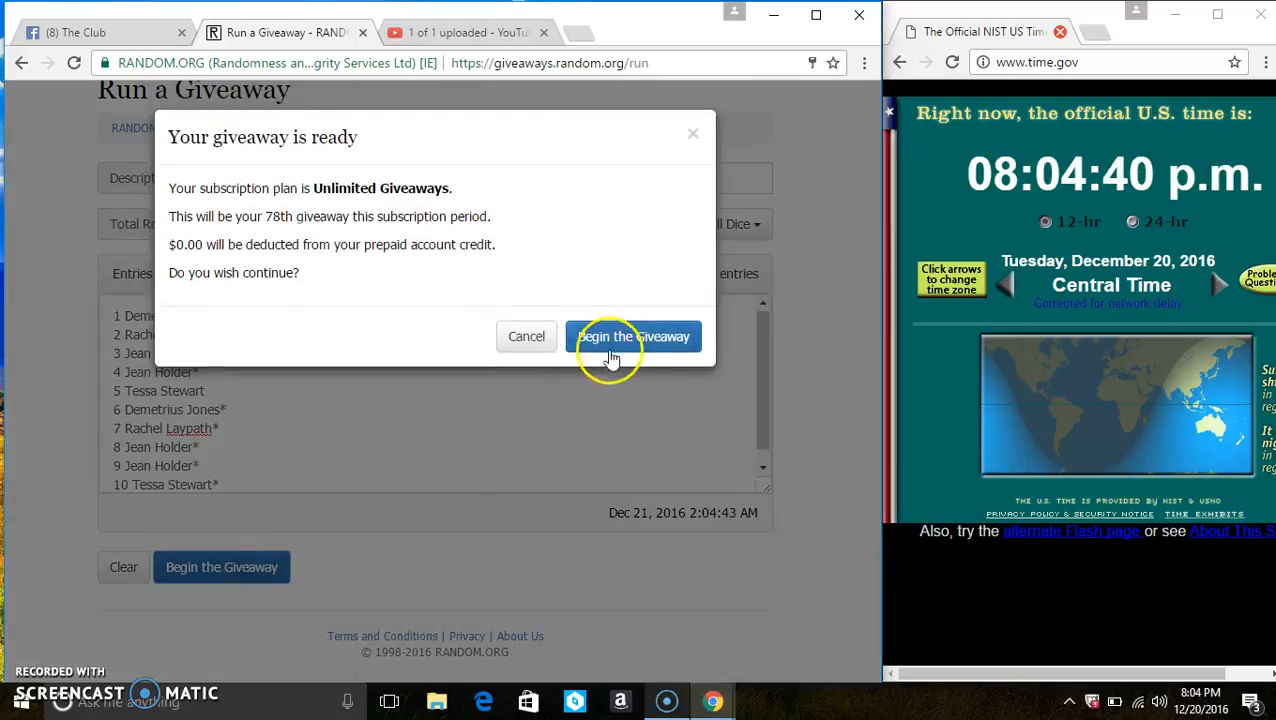
{"action": "left_click", "coordinate": [632, 336]}
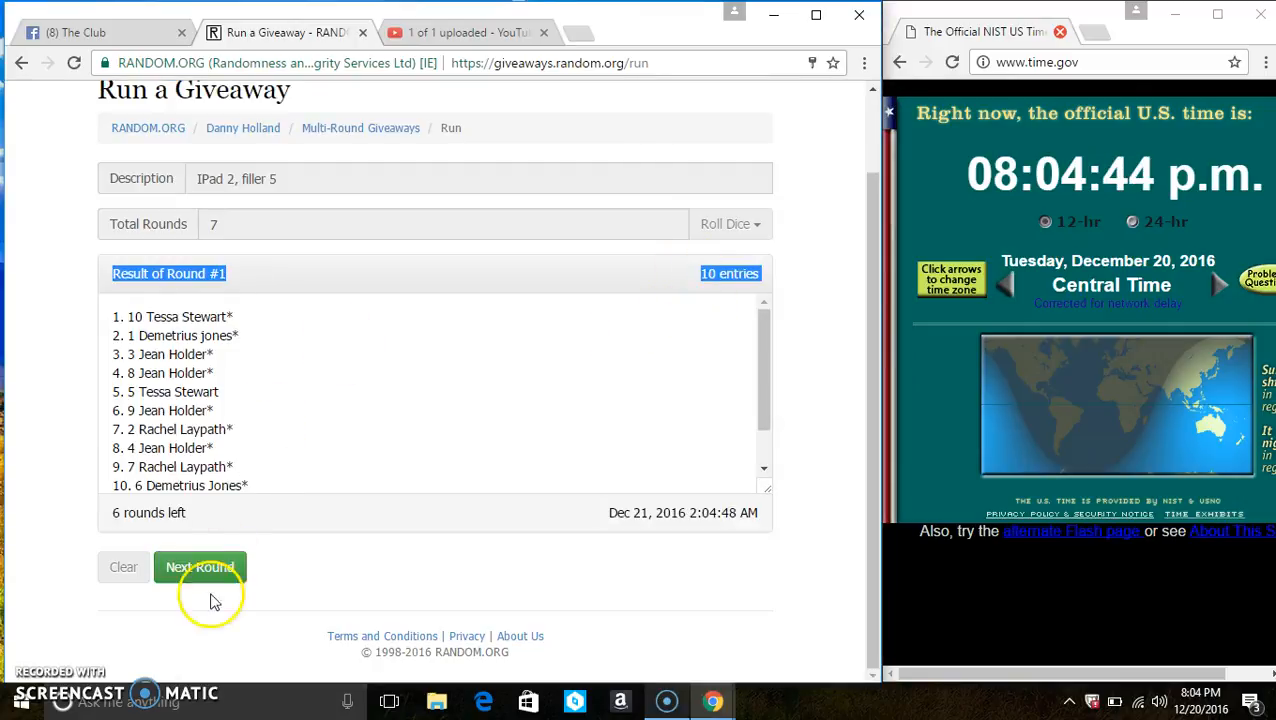
{"action": "left_click", "coordinate": [200, 568]}
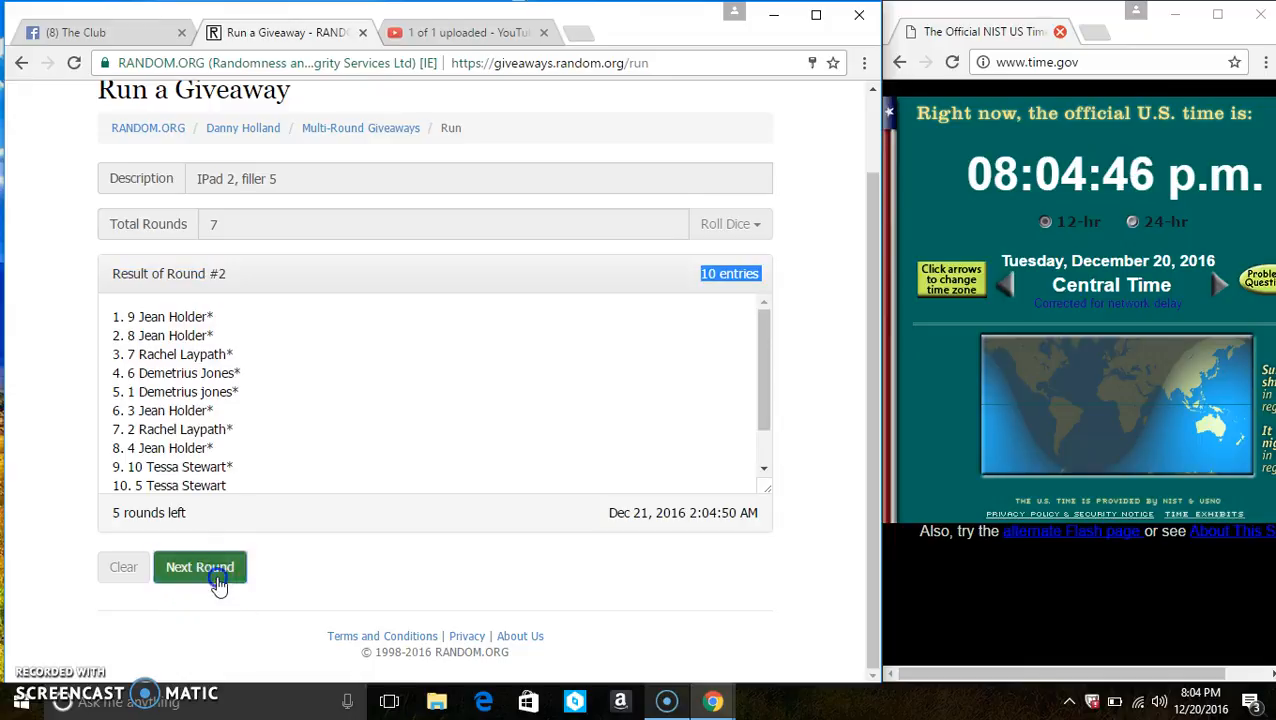
{"action": "left_click", "coordinate": [200, 568]}
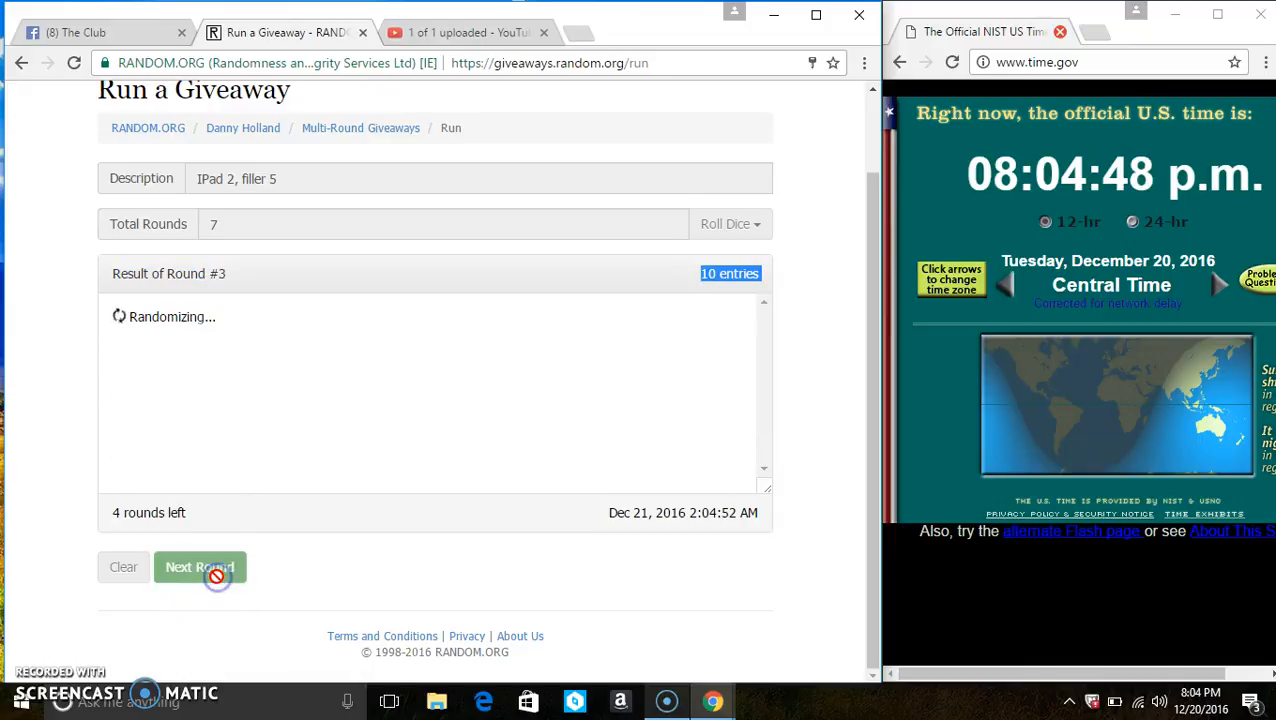
{"action": "left_click", "coordinate": [200, 568]}
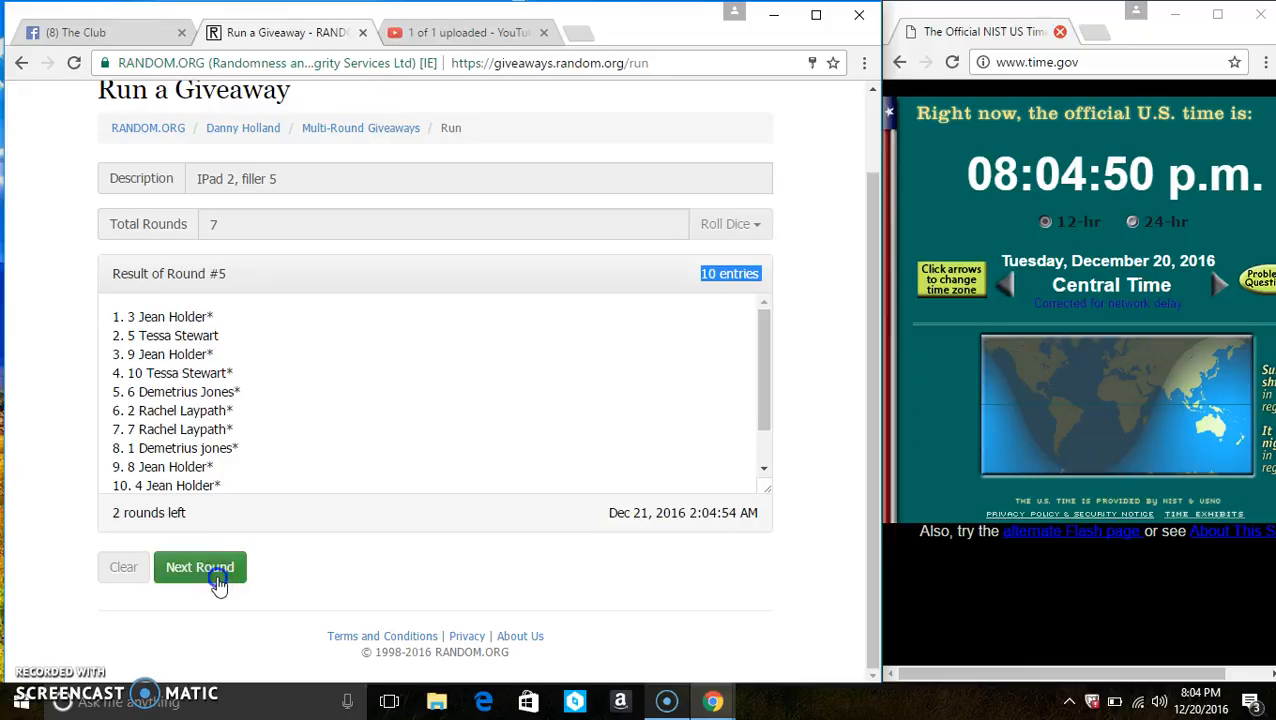
{"action": "left_click", "coordinate": [200, 568]}
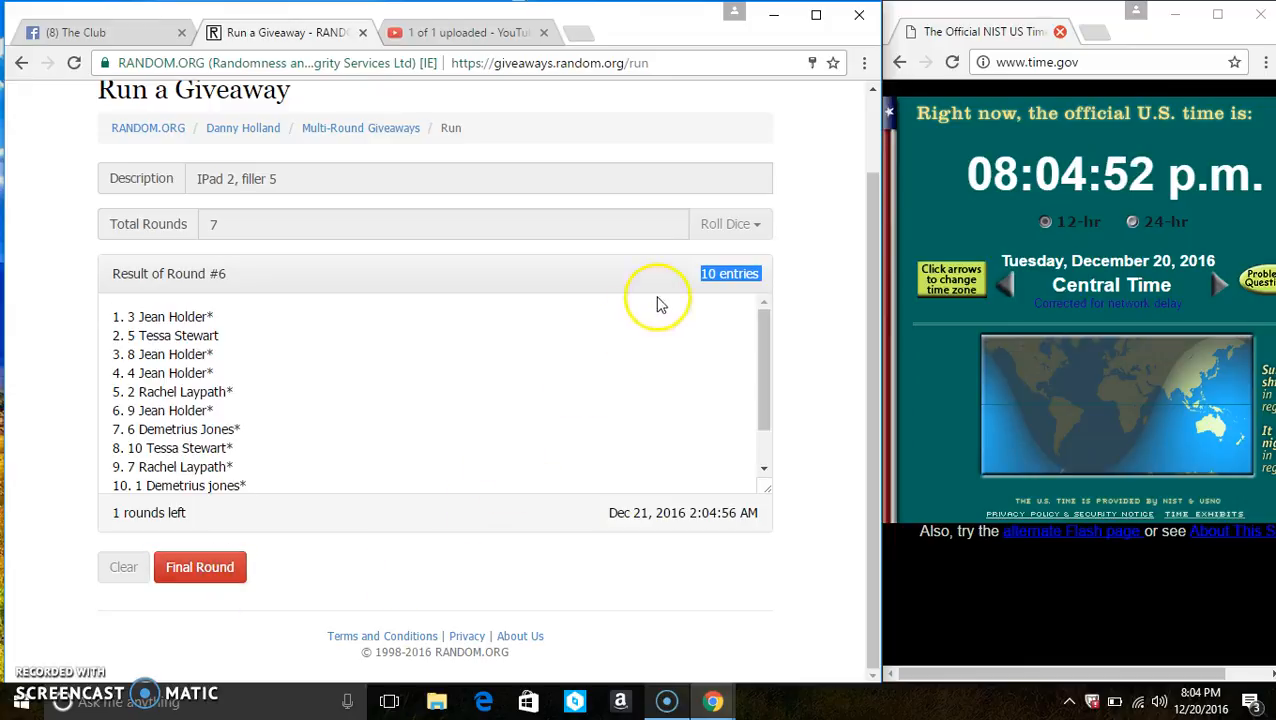
{"action": "mouse_move", "coordinate": [244, 318]}
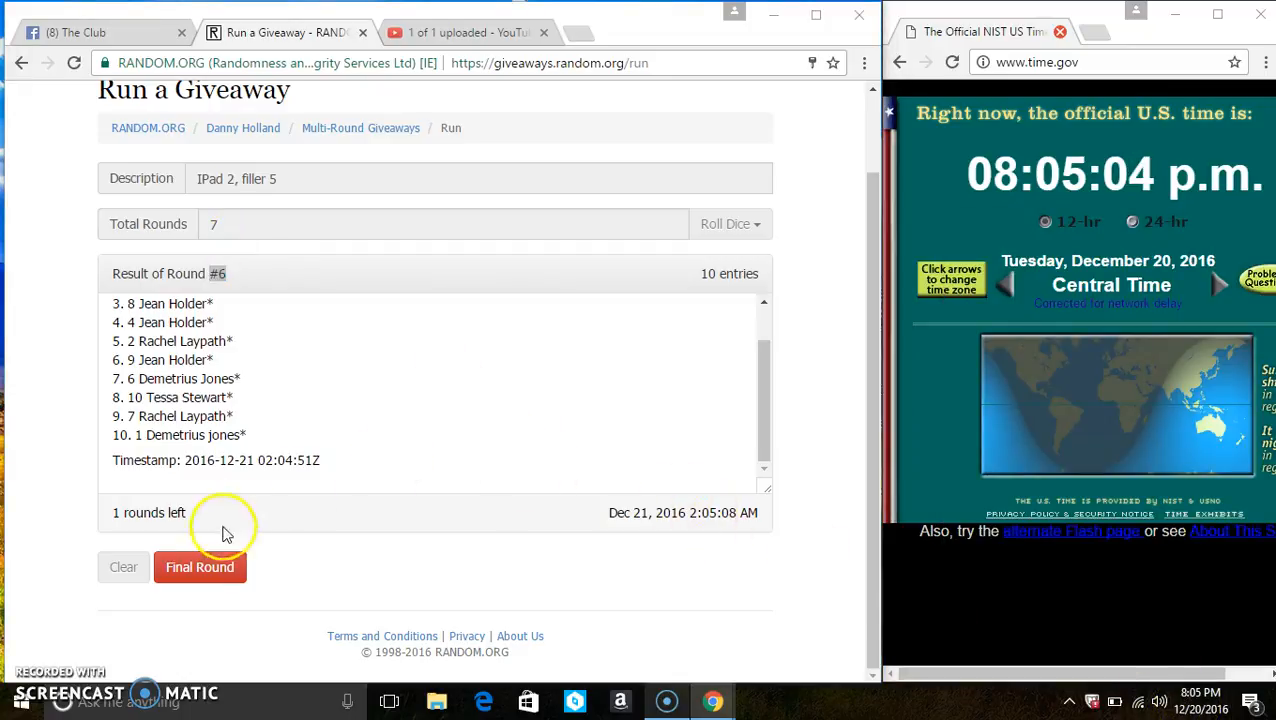
Run the seventh final round to reveal the winner and verification code, then return to Facebook
{"action": "left_click", "coordinate": [200, 568]}
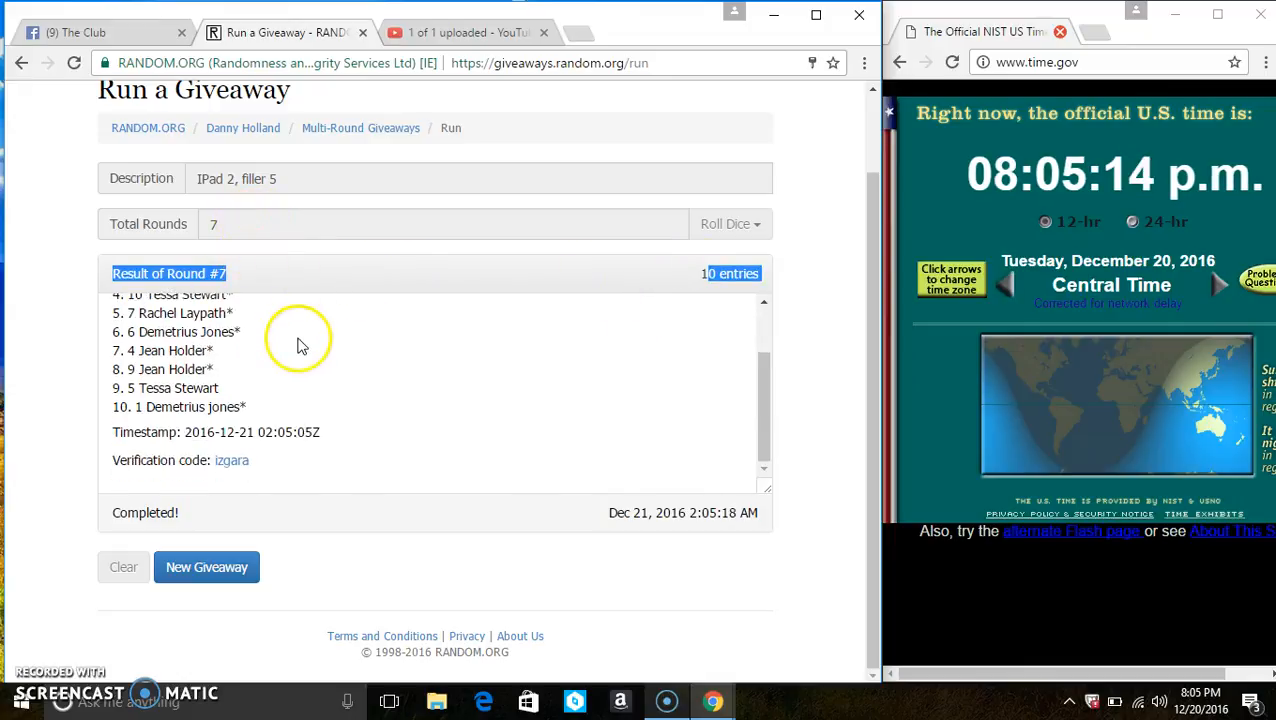
{"action": "left_click", "coordinate": [76, 32]}
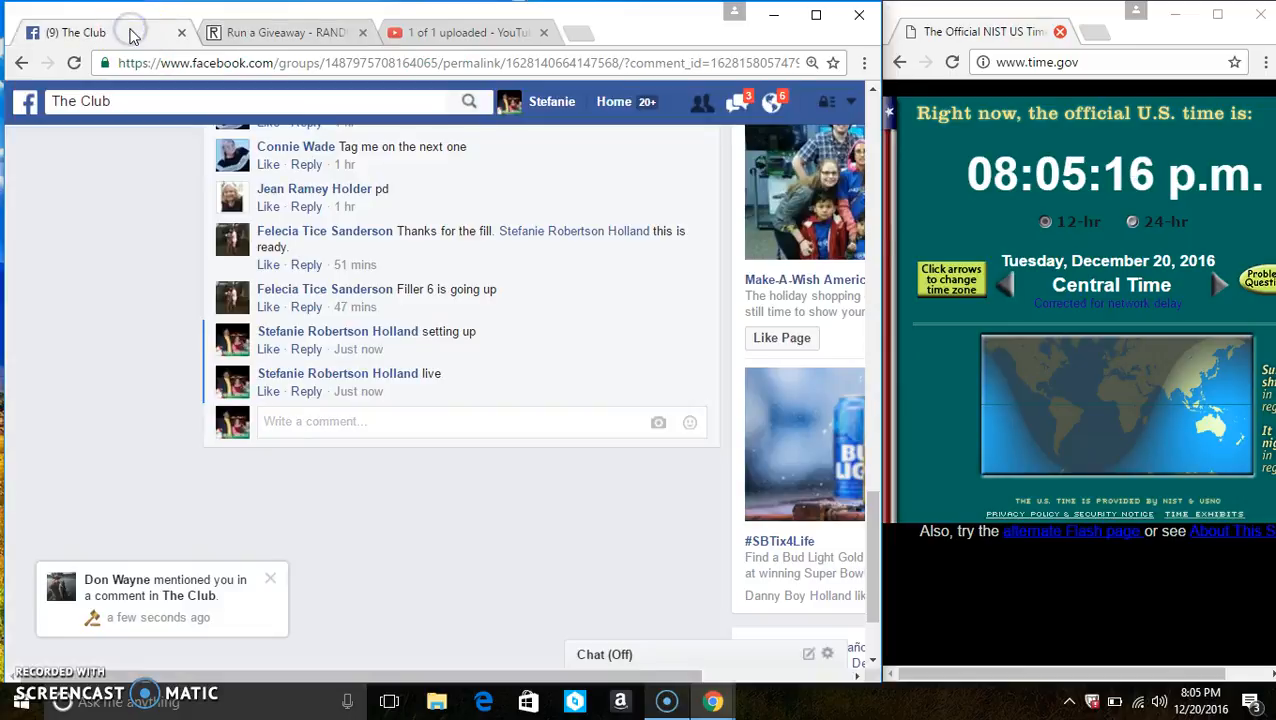